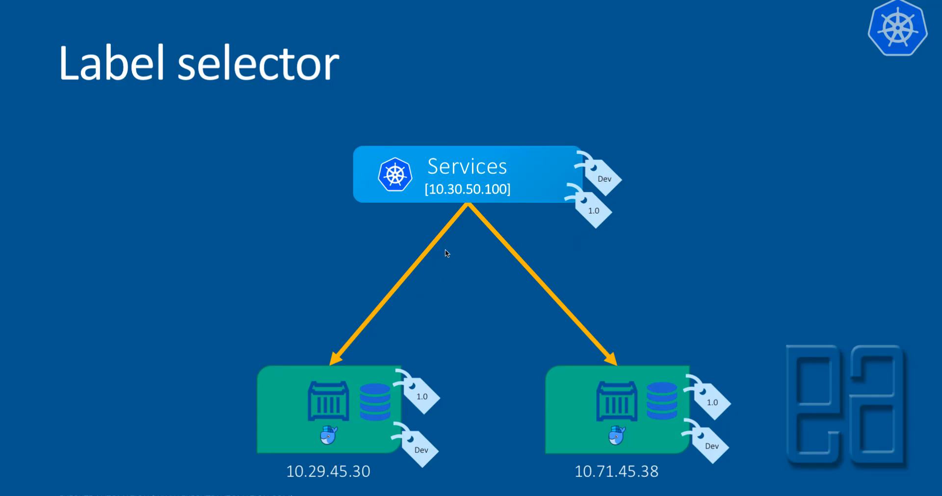
mouse_move(509, 185)
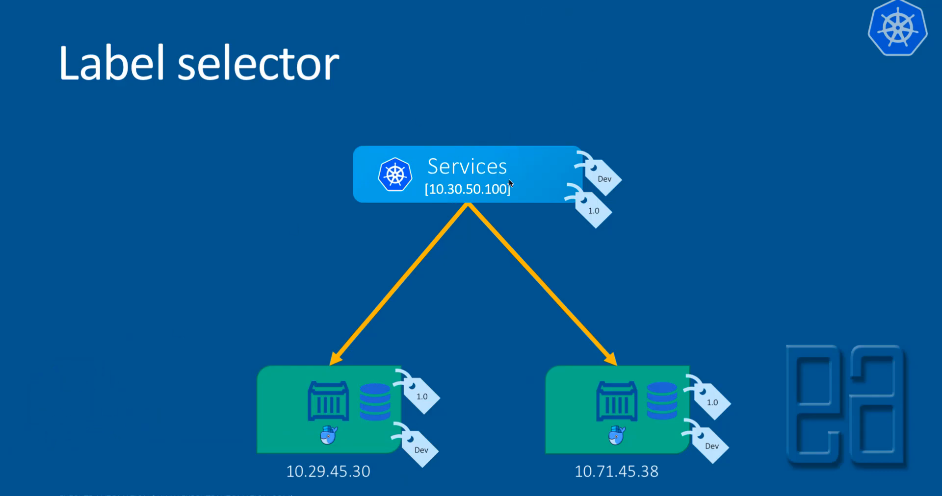
mouse_move(584, 277)
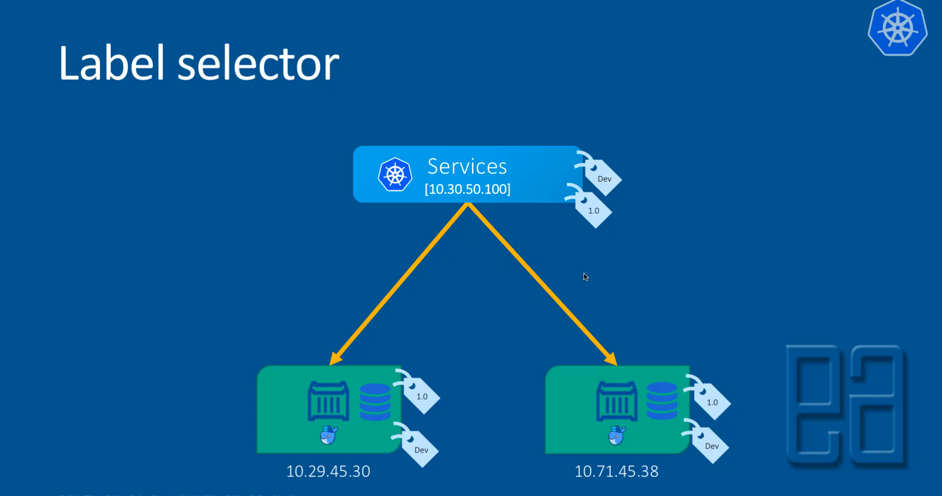